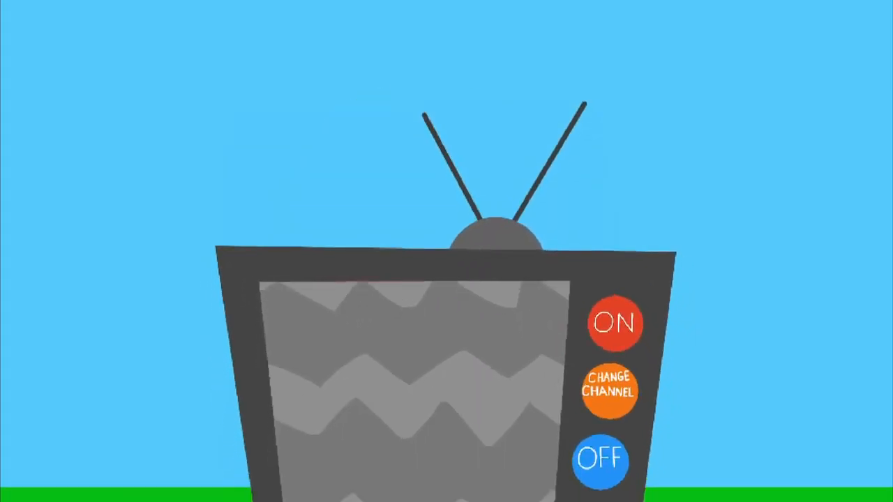
pyautogui.click(615, 323)
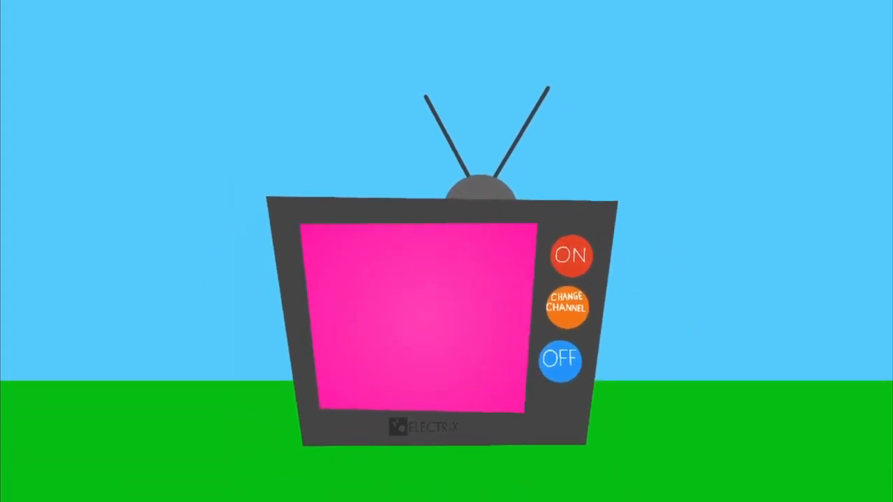